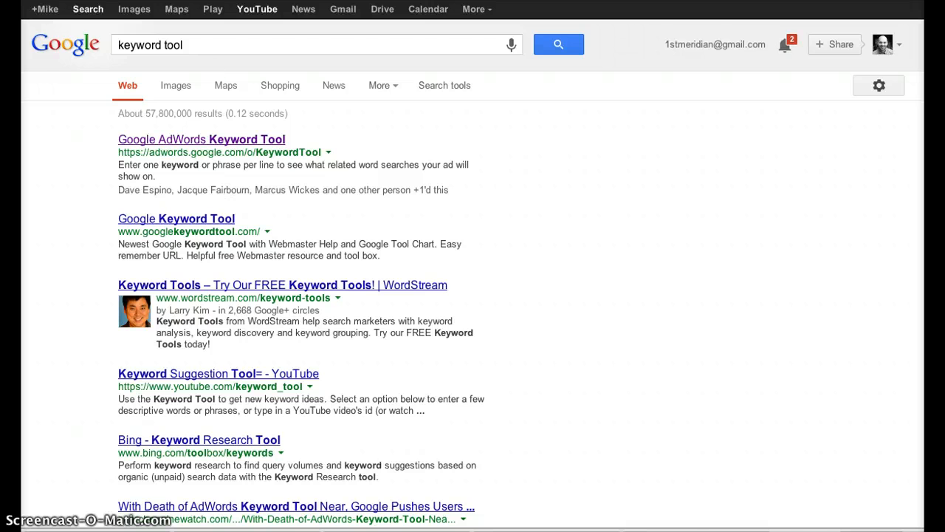
# Open the Google AdWords Keyword Tool result and sign in with the account password.
pyautogui.click(195, 139)
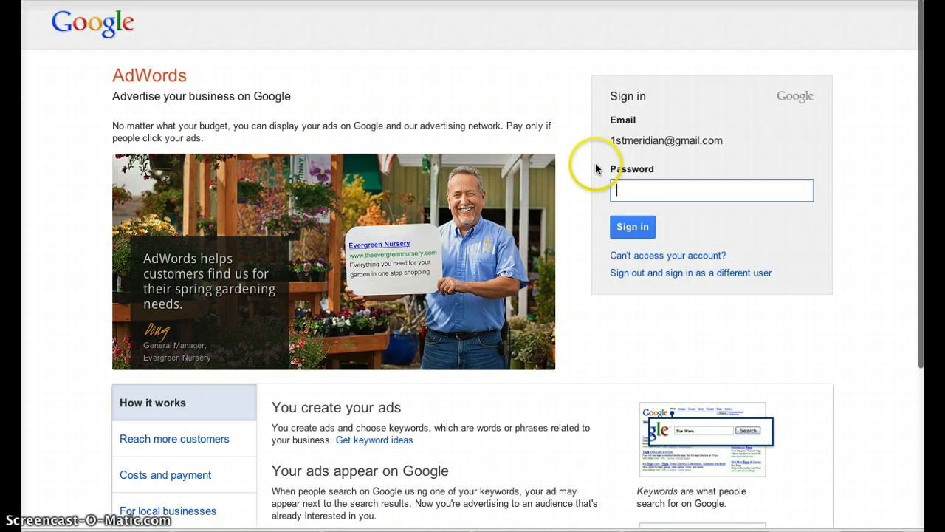
pyautogui.write('•')
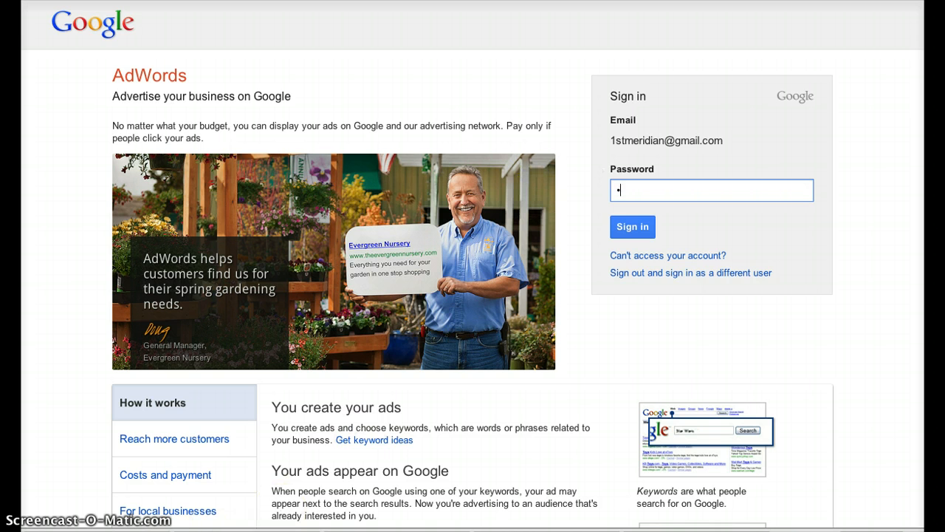
pyautogui.click(632, 228)
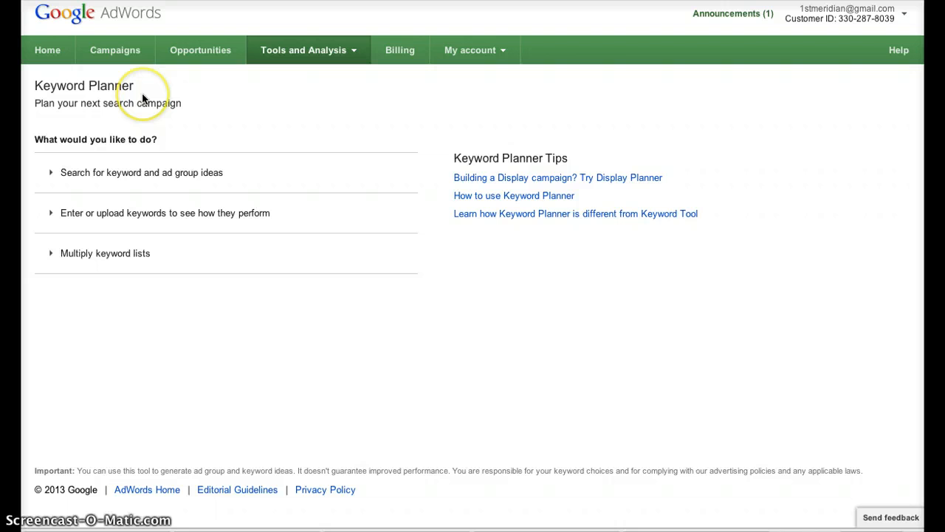
pyautogui.moveTo(162, 115)
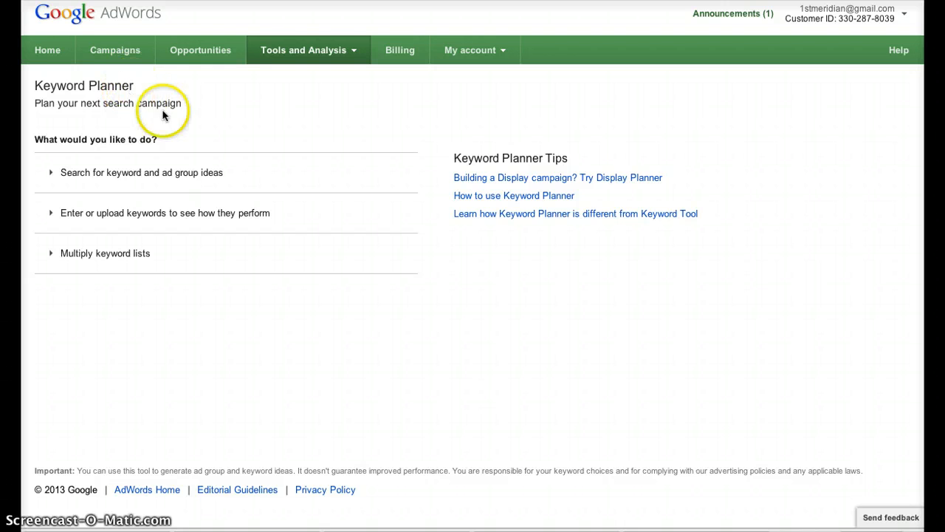
pyautogui.moveTo(133, 174)
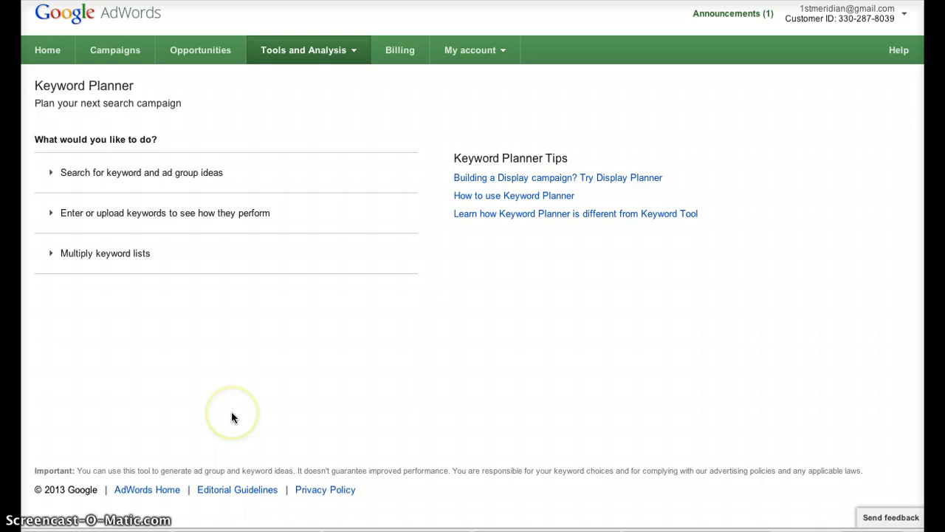
# Expand the 'Search for keyword and ad group ideas' form on the Keyword Planner page.
pyautogui.click(233, 414)
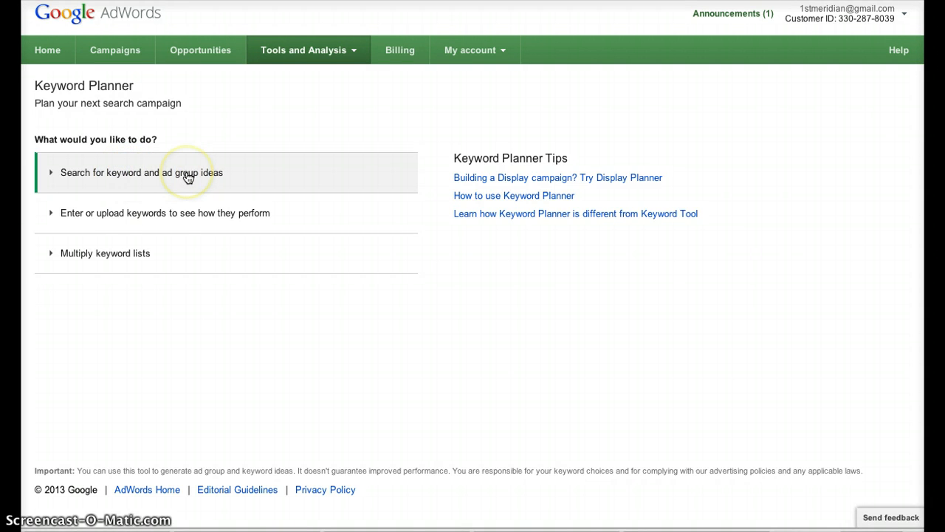
pyautogui.click(142, 171)
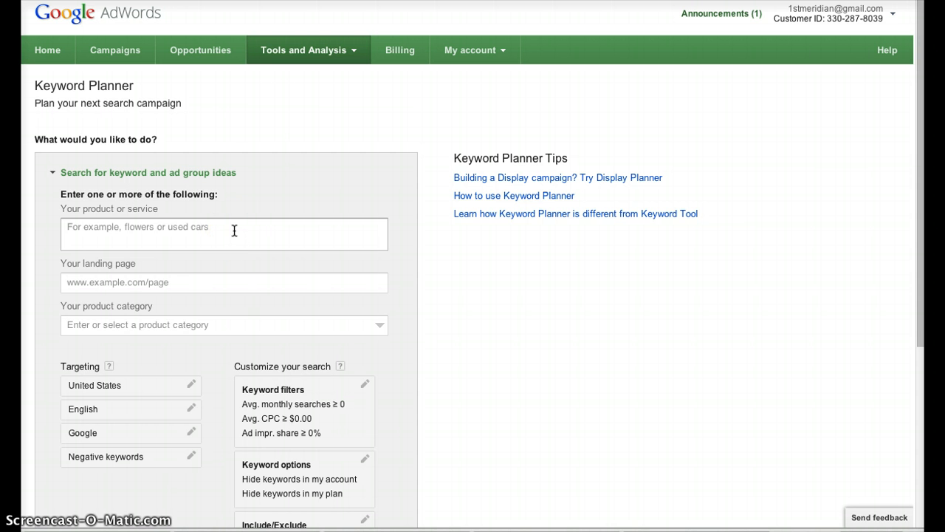
# Enter 'wild edibles' and 'wild edible plants' as products in the Your product or service box.
pyautogui.click(225, 234)
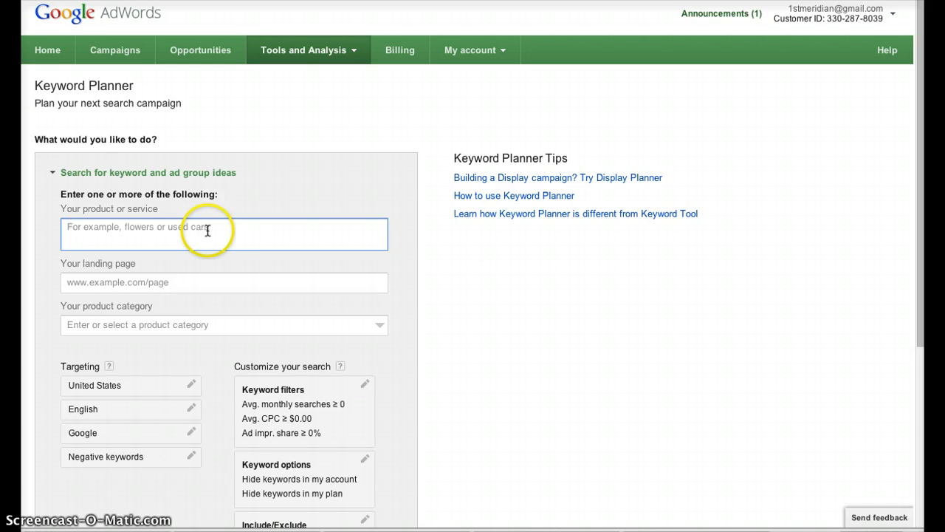
pyautogui.moveTo(124, 235)
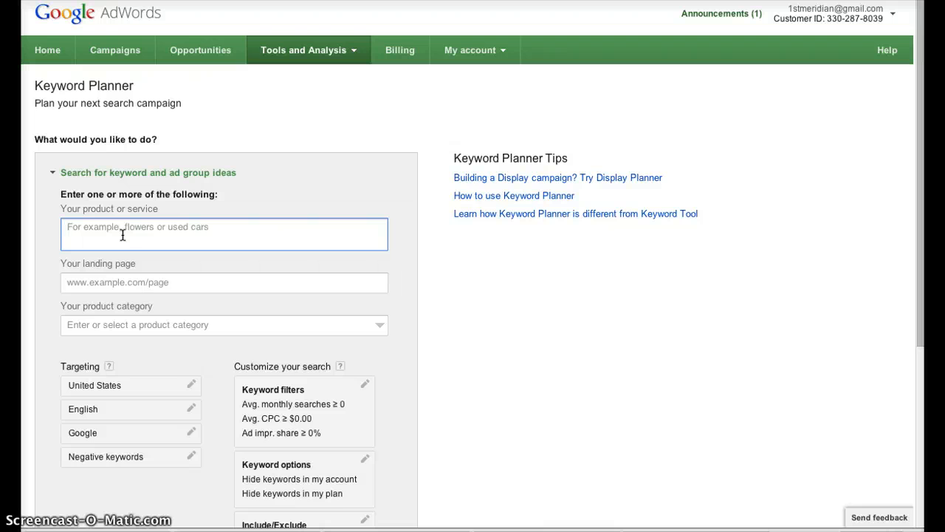
pyautogui.write('wild edibles')
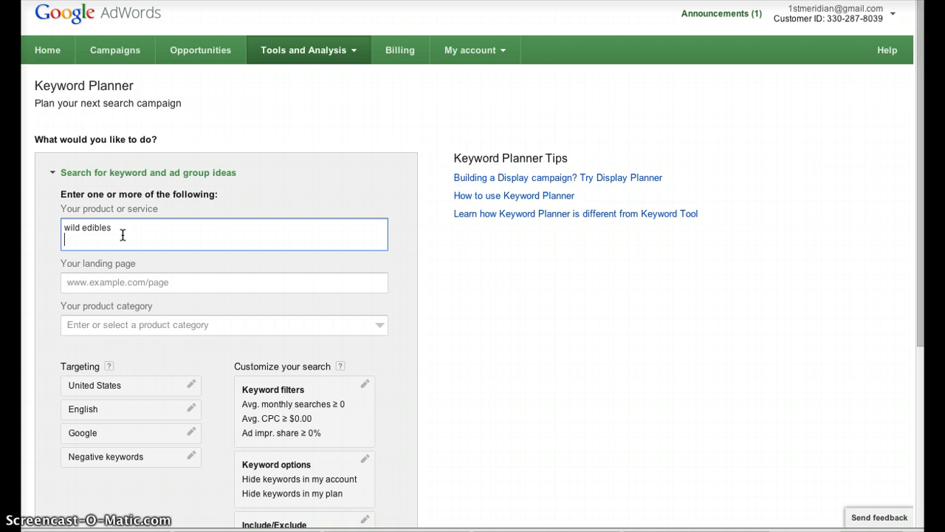
pyautogui.write('wild edible')
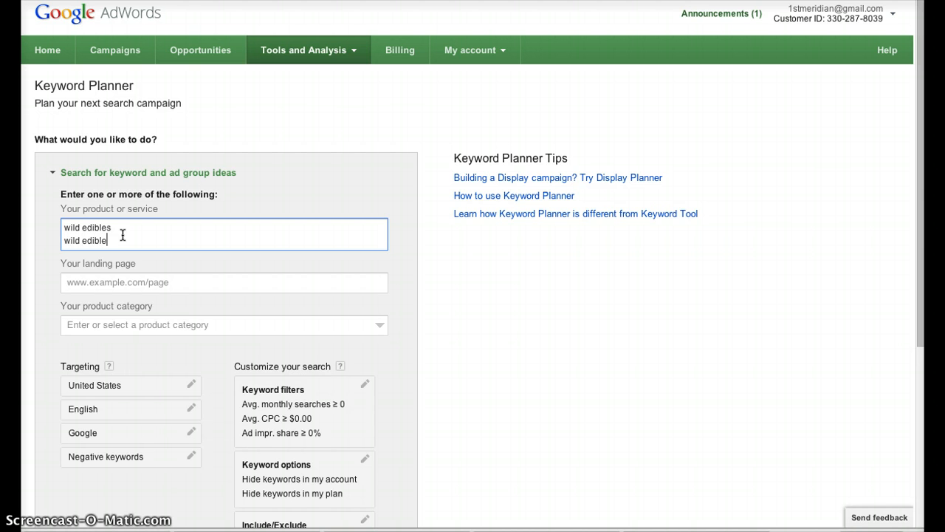
pyautogui.write('plants')
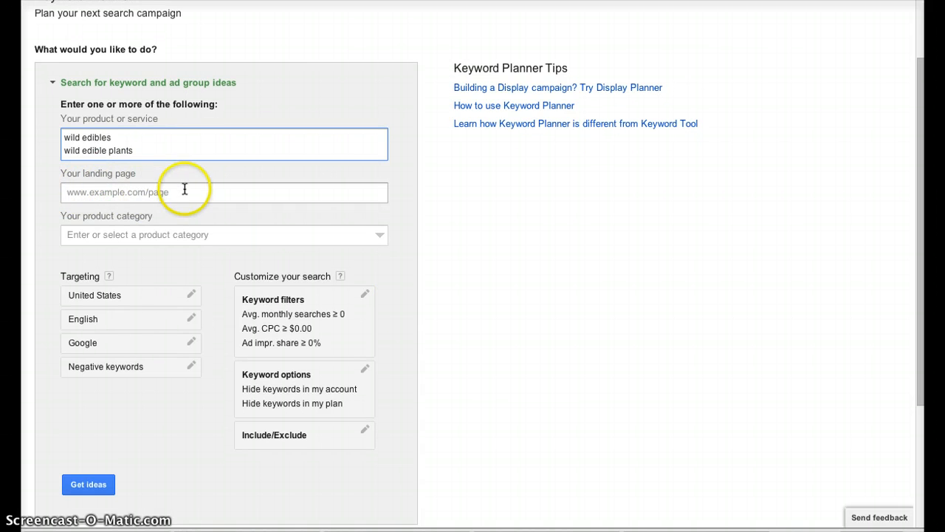
pyautogui.moveTo(204, 240)
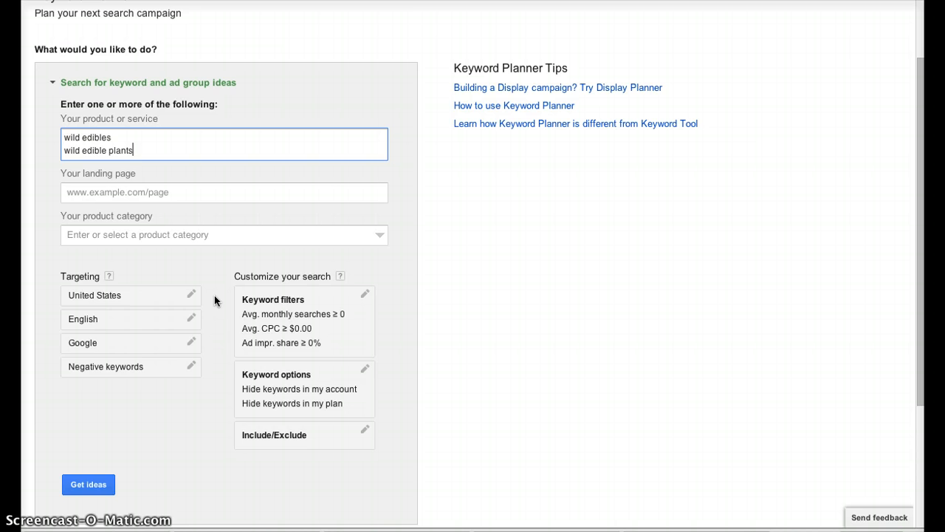
pyautogui.scroll(-3)
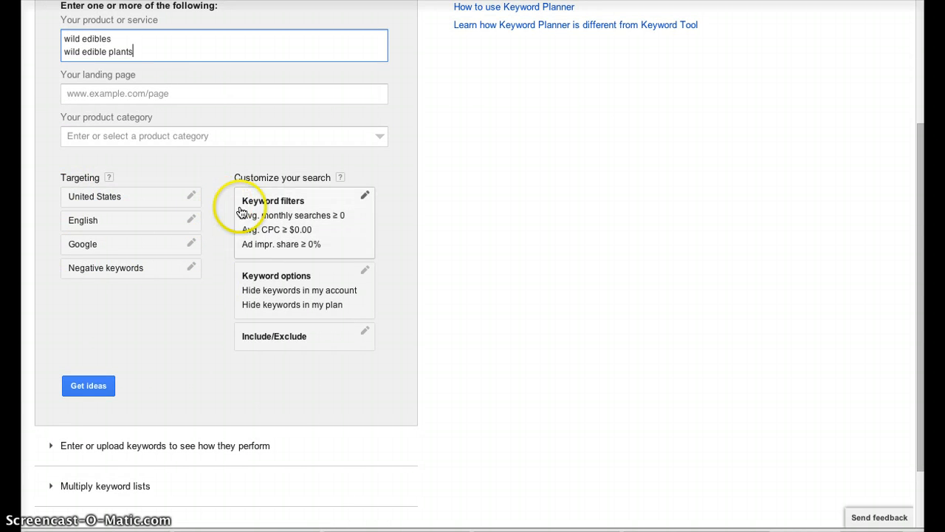
pyautogui.moveTo(216, 248)
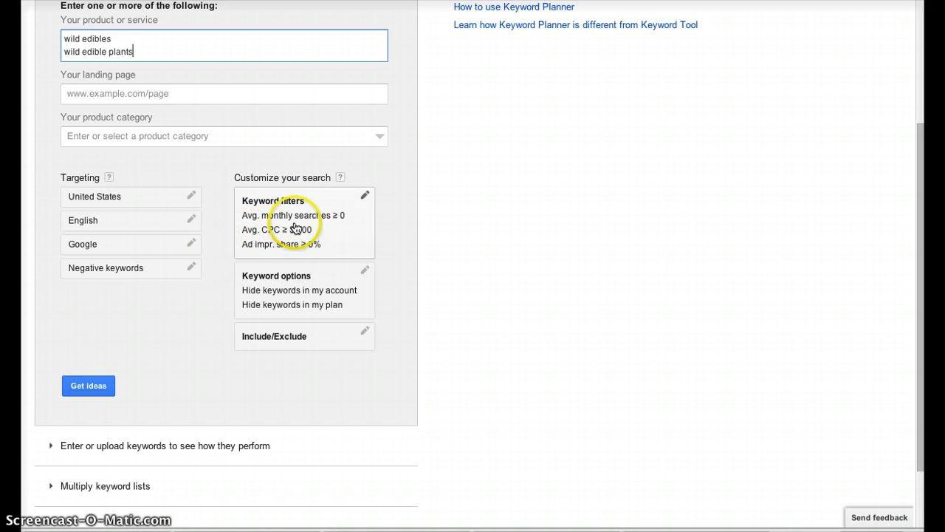
pyautogui.moveTo(224, 374)
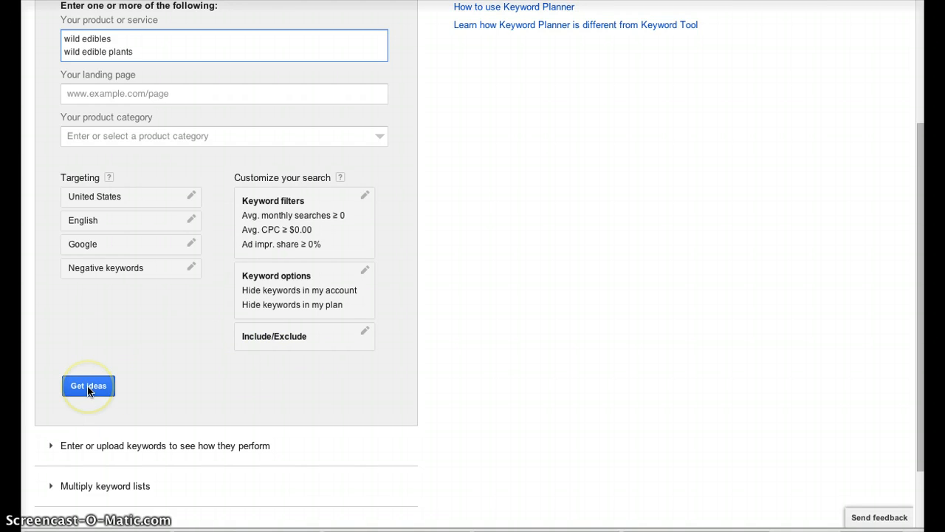
# Get ideas for the two seeds and show the Keyword ideas list with monthly searches.
pyautogui.click(88, 385)
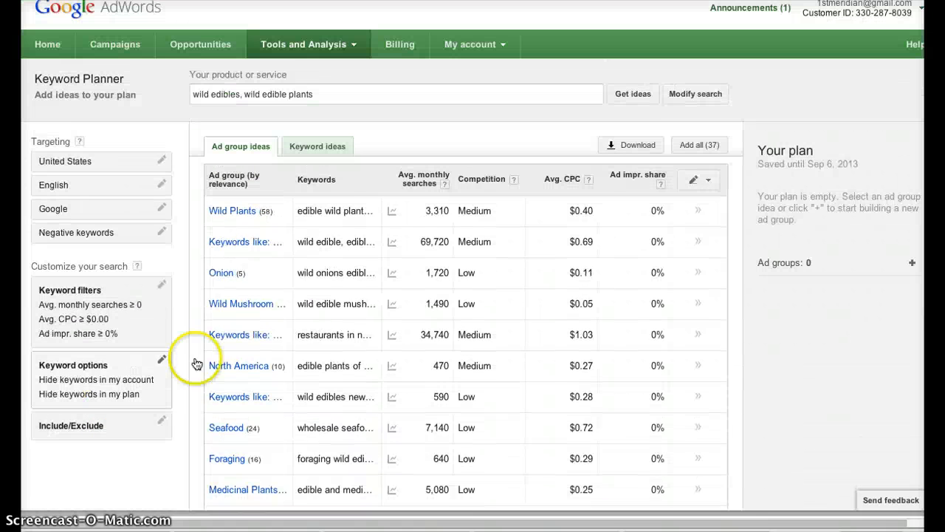
pyautogui.scroll(-3)
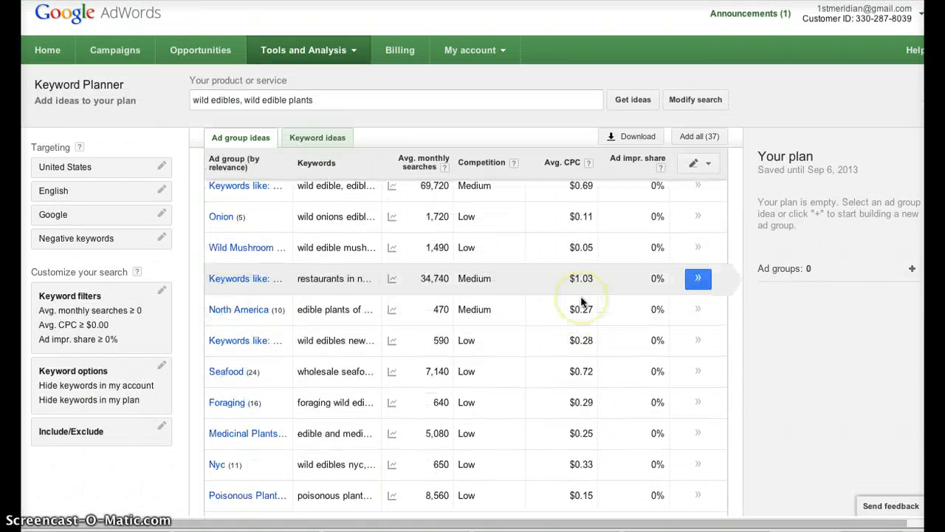
pyautogui.scroll(-3)
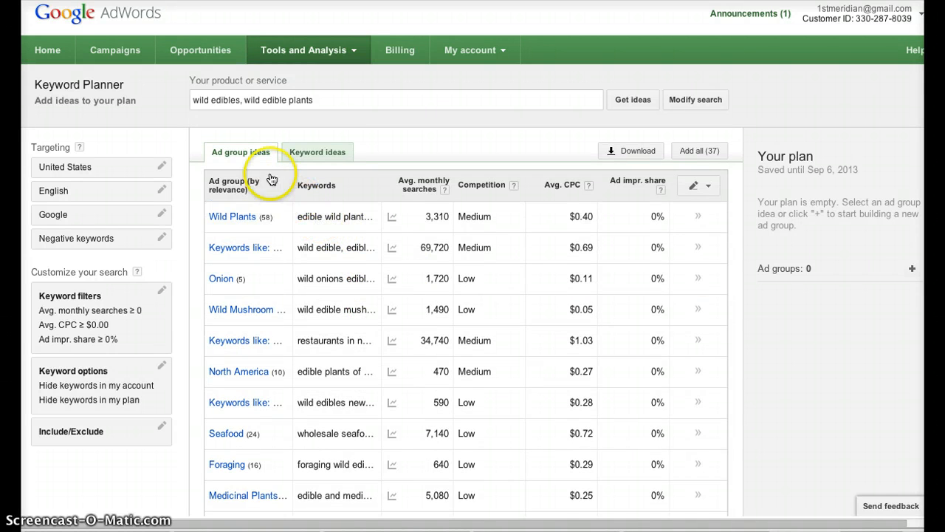
pyautogui.moveTo(213, 161)
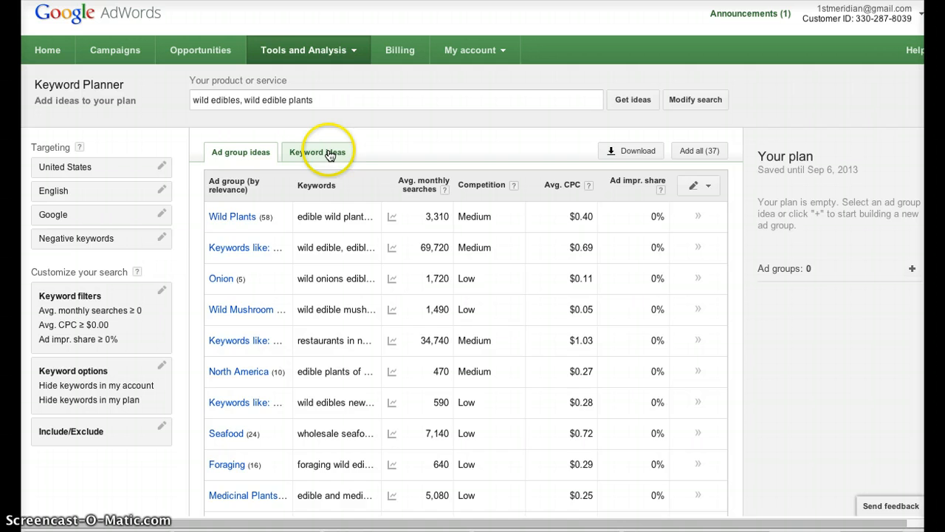
pyautogui.click(319, 152)
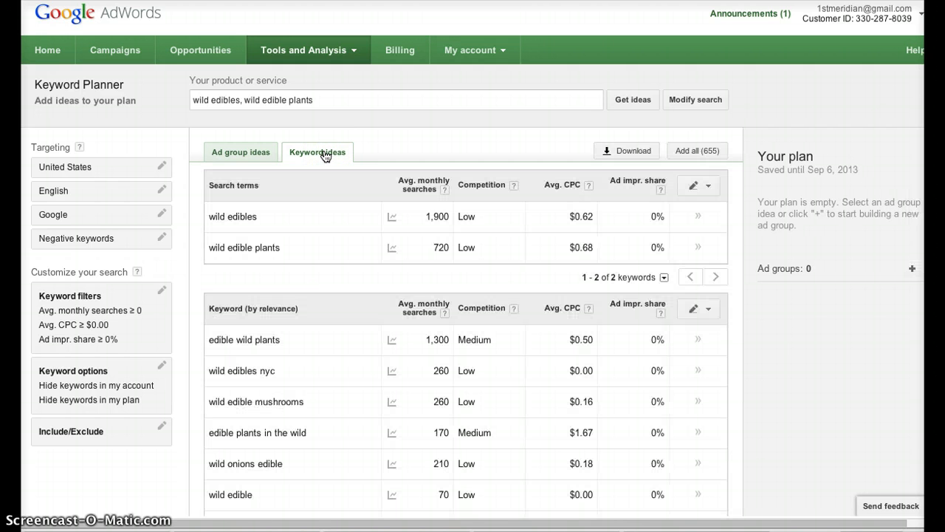
pyautogui.moveTo(392, 216)
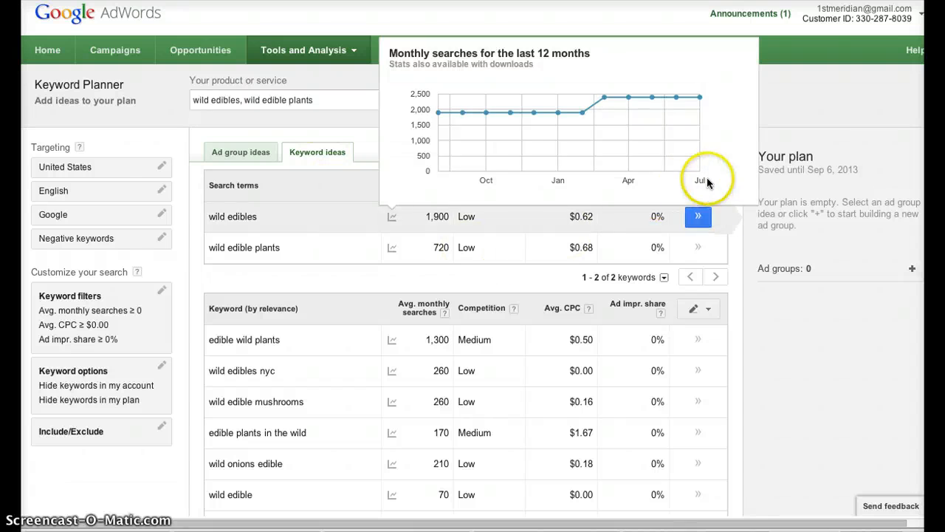
pyautogui.moveTo(706, 155)
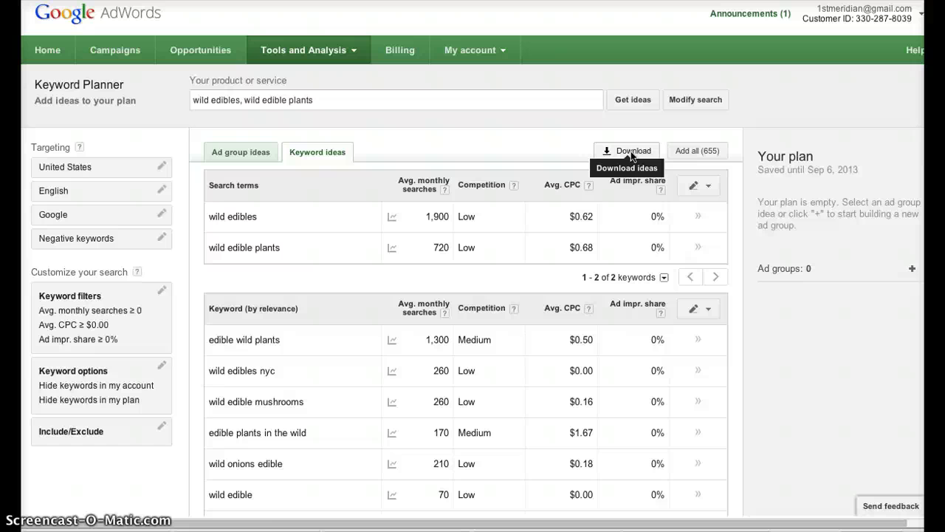
# Download the 653 keyword ideas as an Excel CSV and retrieve the finished file.
pyautogui.click(626, 151)
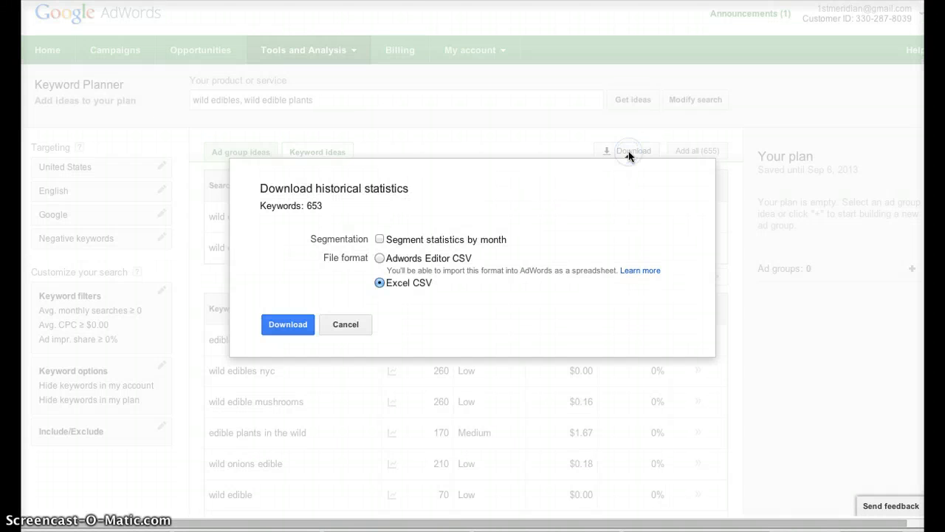
pyautogui.moveTo(380, 283)
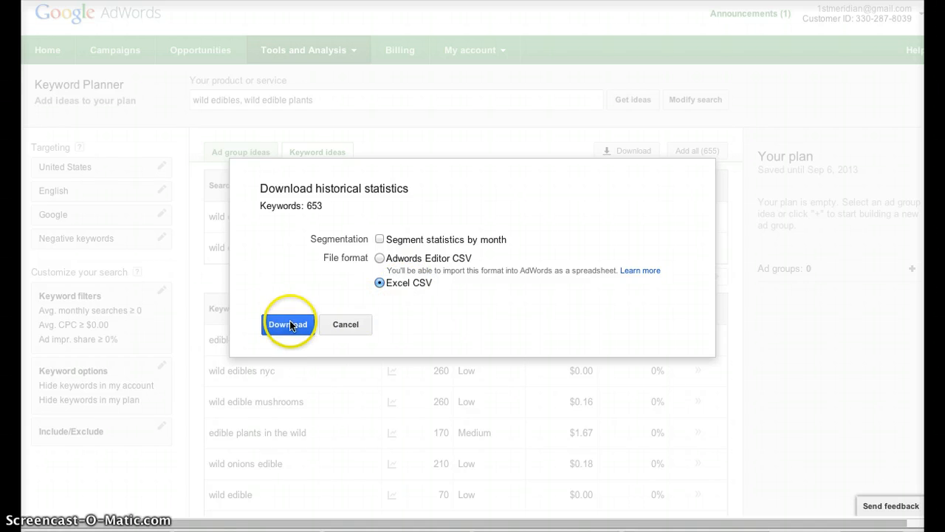
pyautogui.click(288, 324)
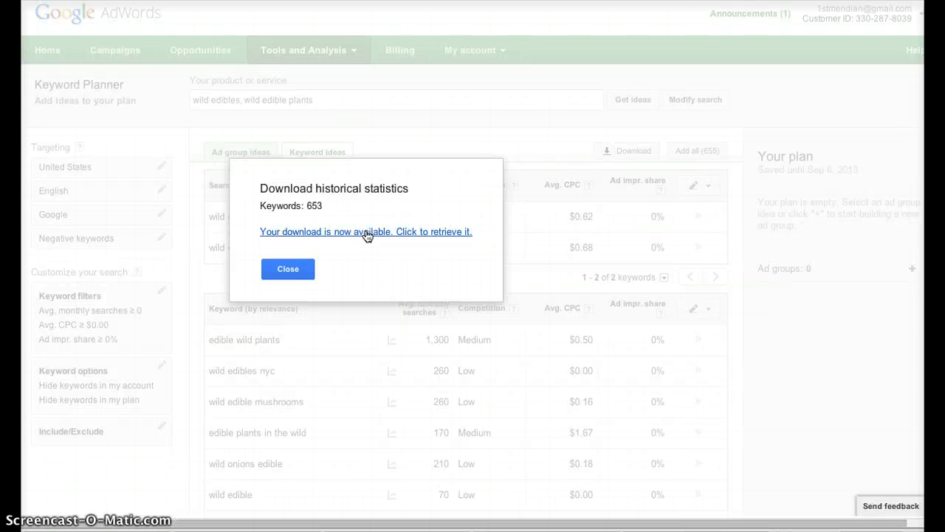
pyautogui.click(366, 231)
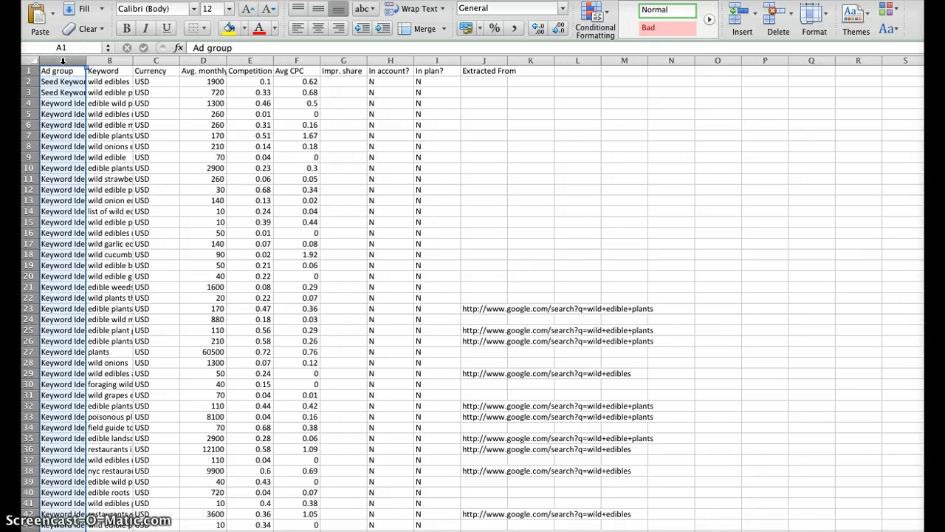
# Delete the Ad group, Currency, Avg CPC and other extra columns, keeping Keyword, Avg. monthly searches and Competition.
pyautogui.rightClick(62, 71)
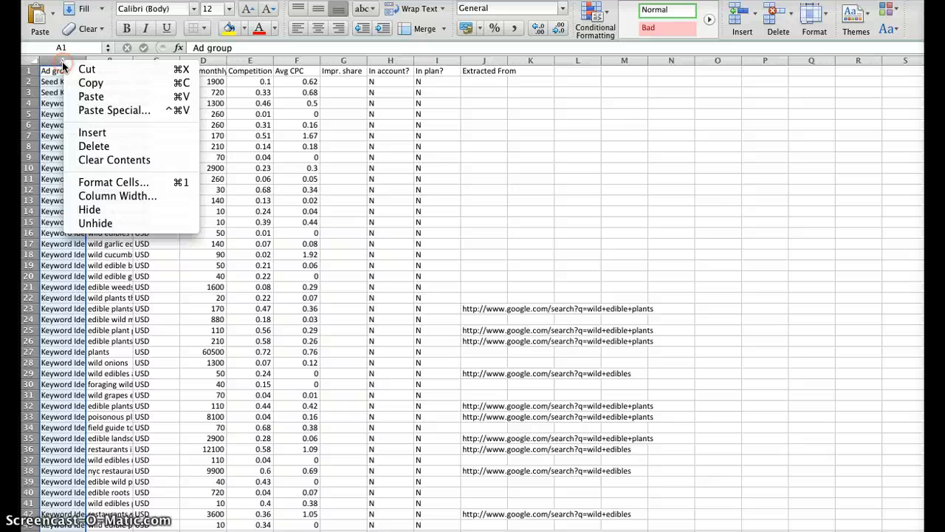
pyautogui.moveTo(62, 65)
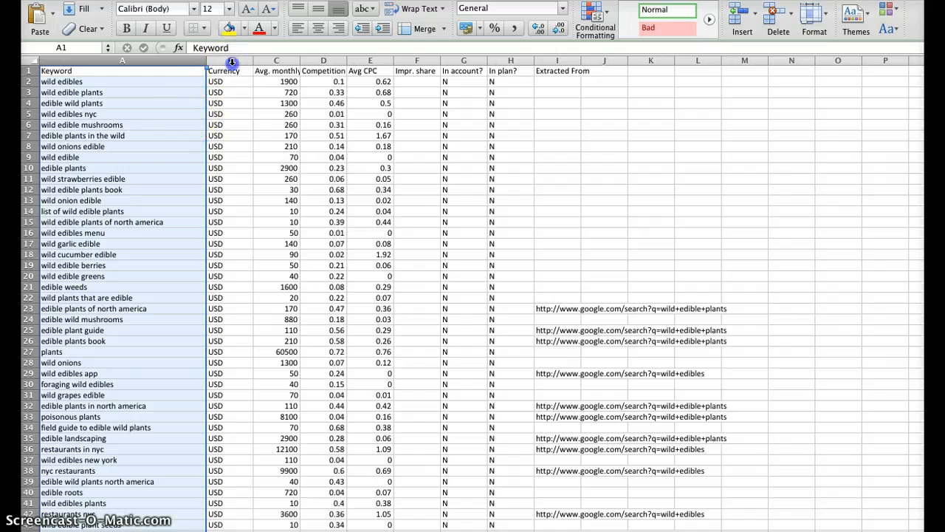
pyautogui.rightClick(231, 62)
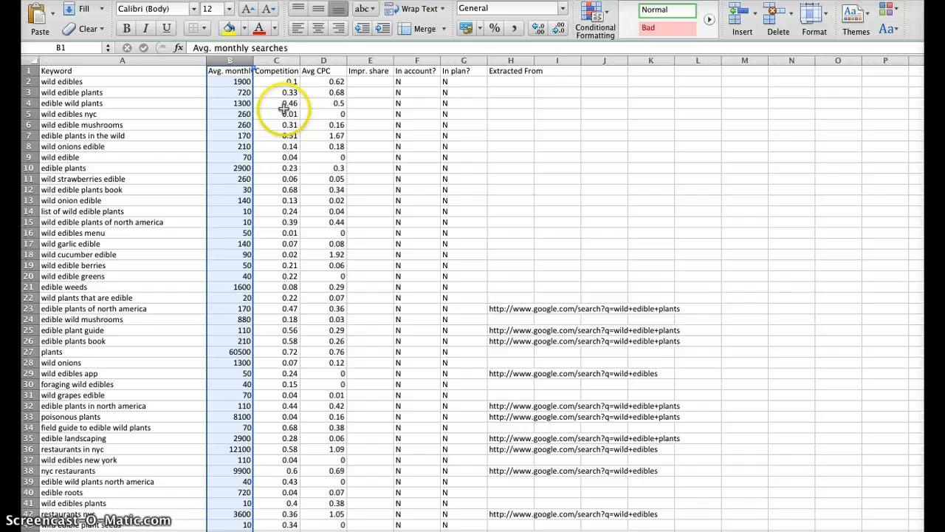
pyautogui.click(274, 60)
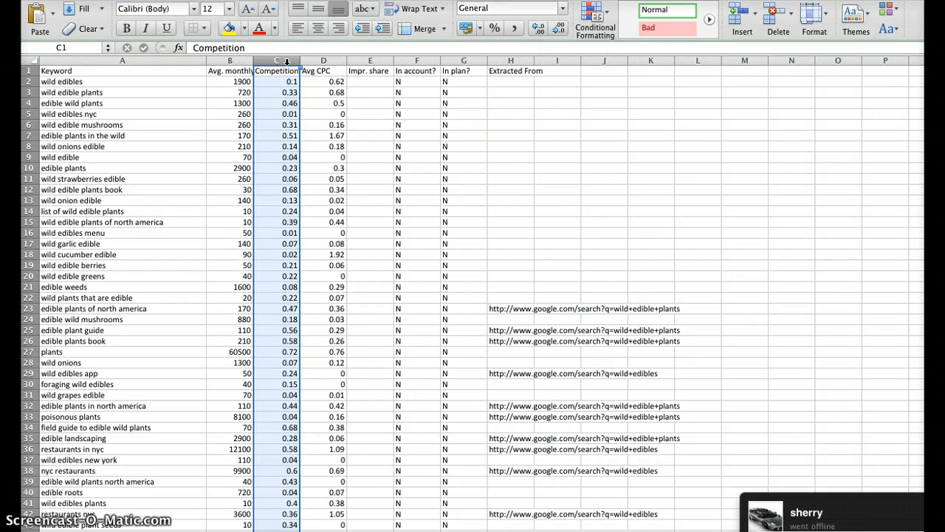
pyautogui.click(322, 59)
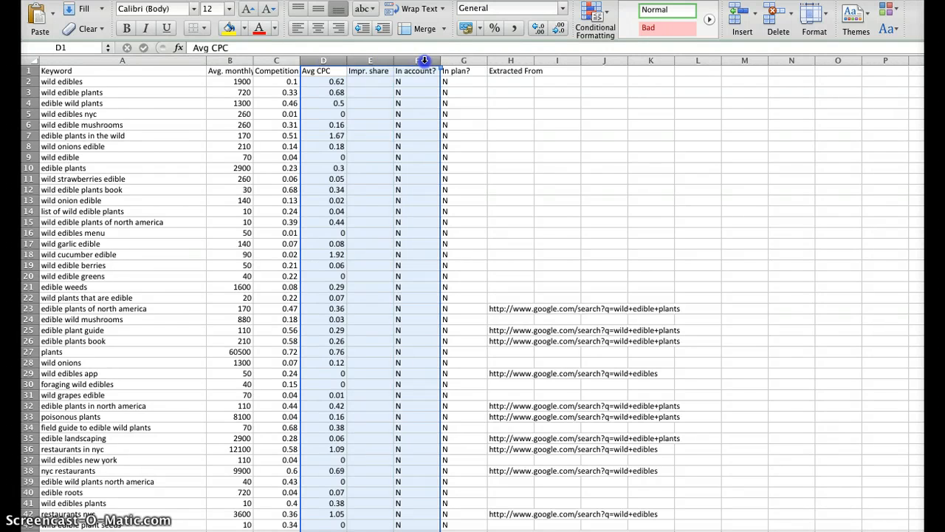
pyautogui.click(511, 60)
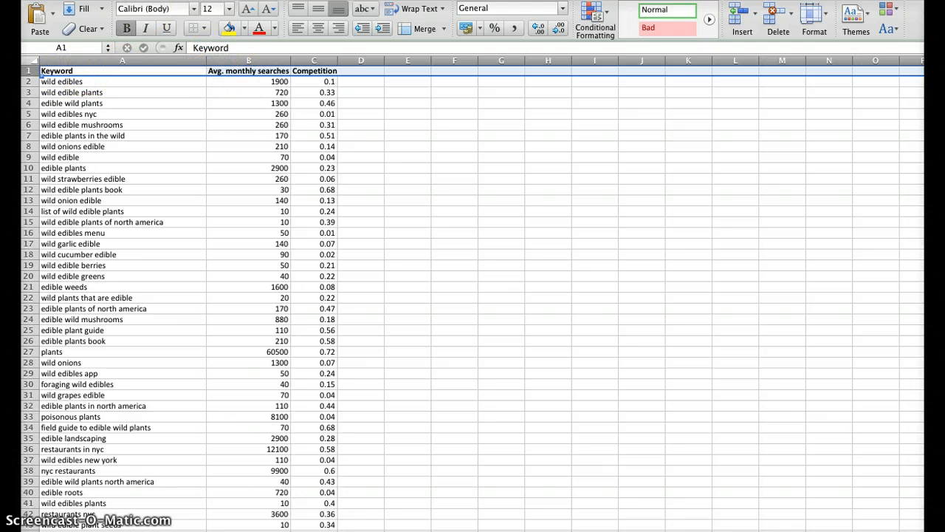
# Freeze the top header row and sort the keywords by Avg. monthly searches, highest first.
pyautogui.click(332, 31)
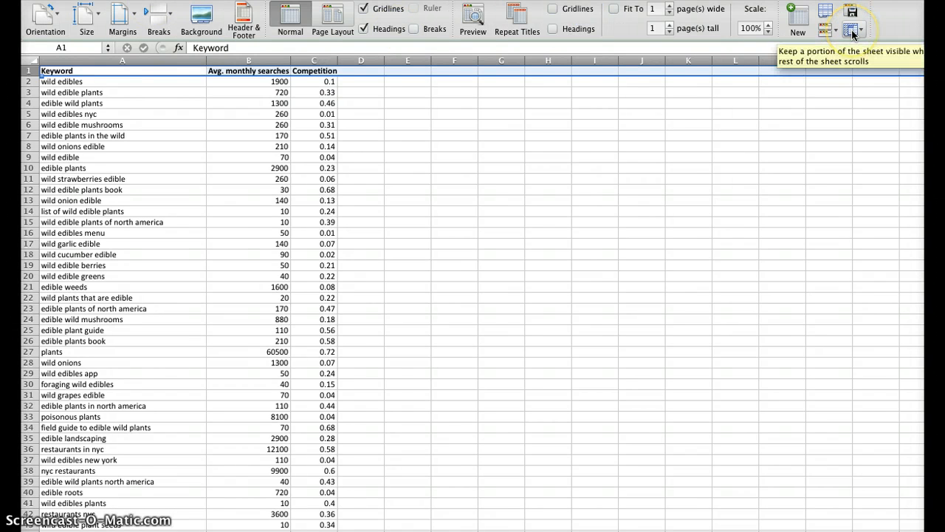
pyautogui.click(851, 28)
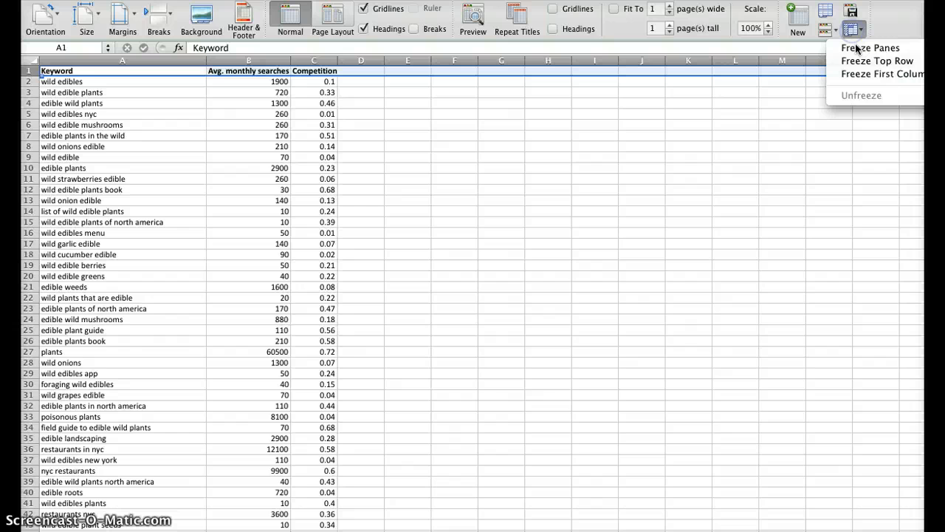
pyautogui.click(877, 61)
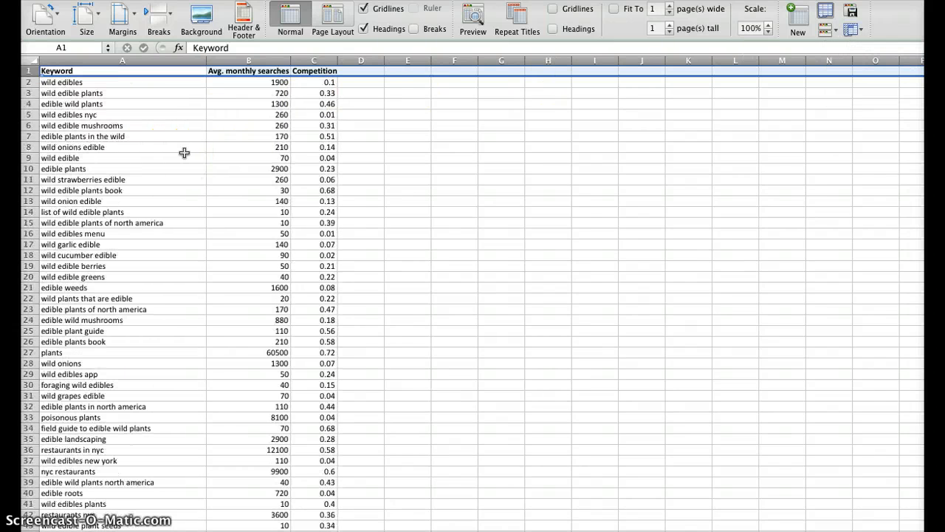
pyautogui.moveTo(231, 142)
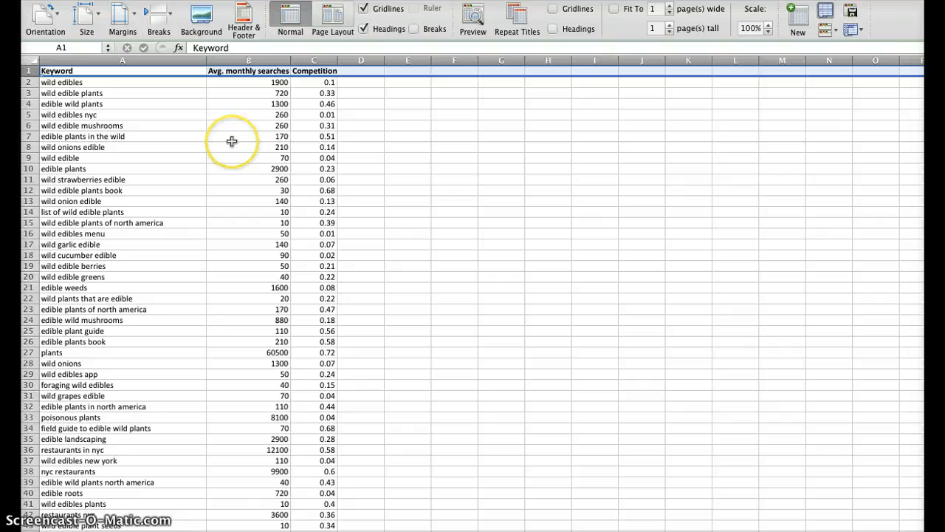
pyautogui.click(248, 71)
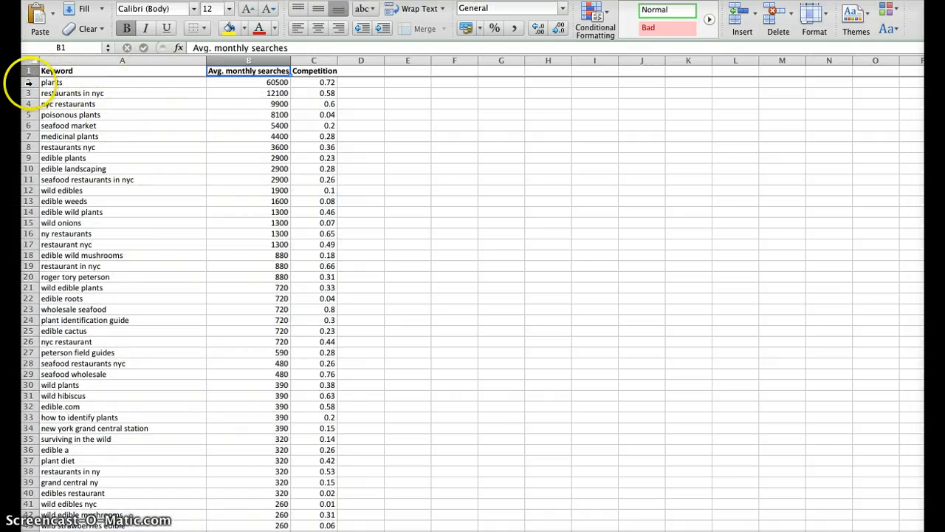
# Delete the plants and restaurants in nyc rows from the top of the sorted list.
pyautogui.rightClick(29, 83)
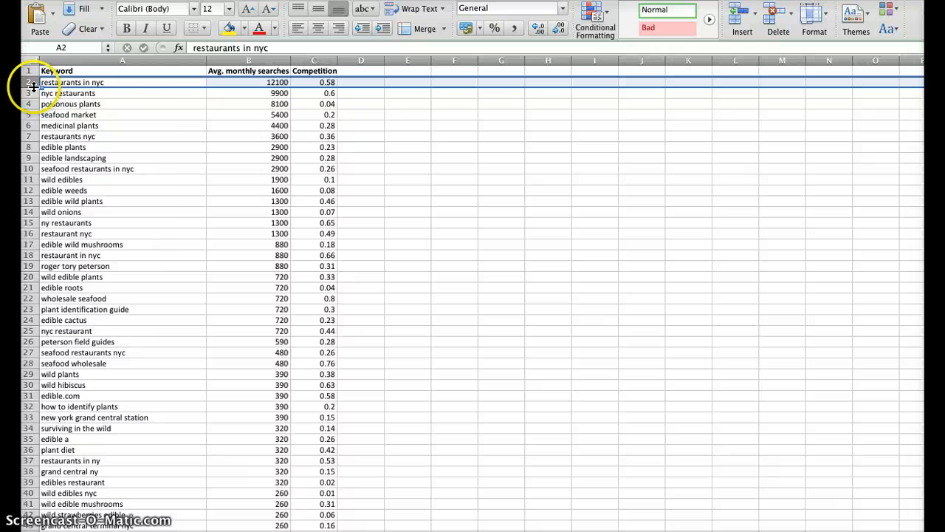
pyautogui.rightClick(32, 82)
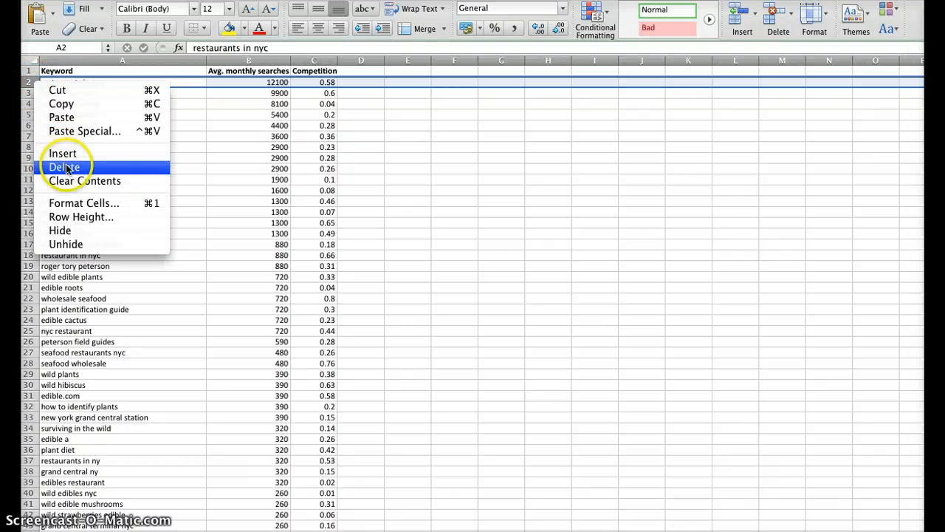
pyautogui.click(64, 167)
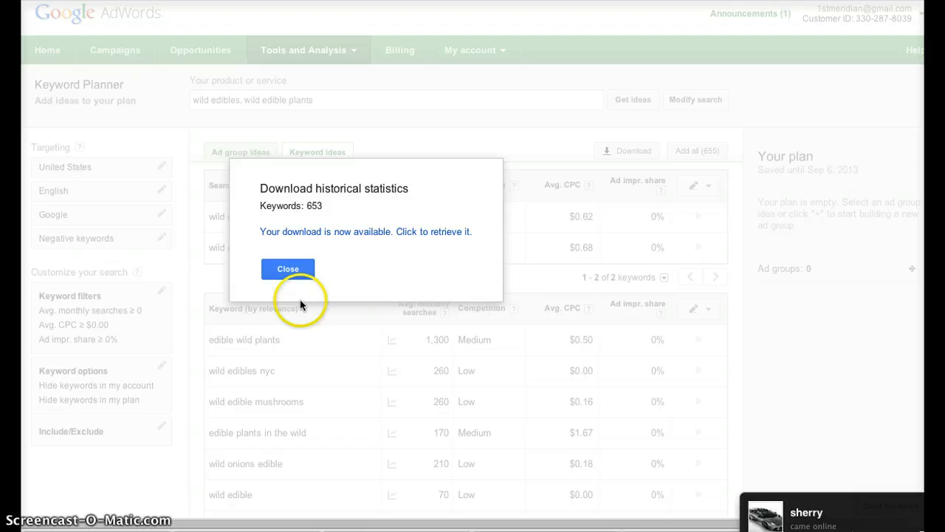
# Close the download dialog and expand a fresh keyword and ad group ideas search form.
pyautogui.click(286, 268)
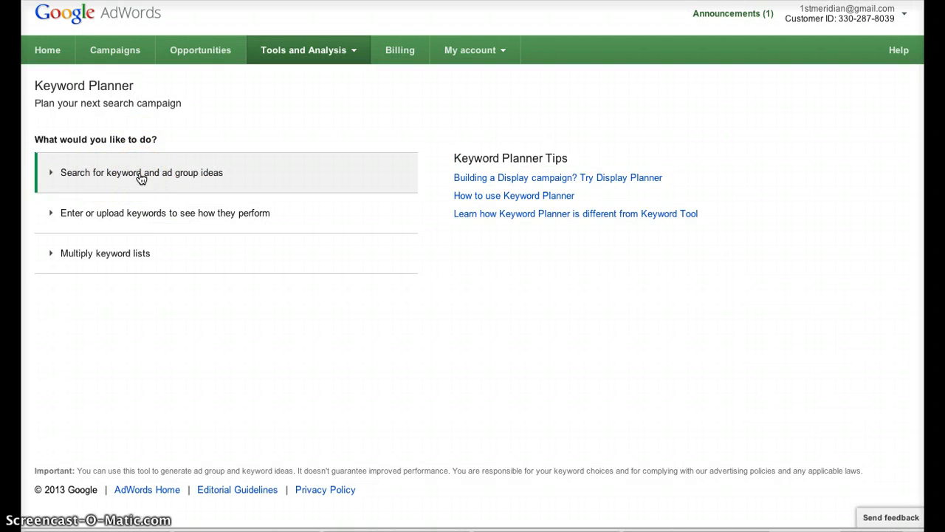
pyautogui.click(142, 171)
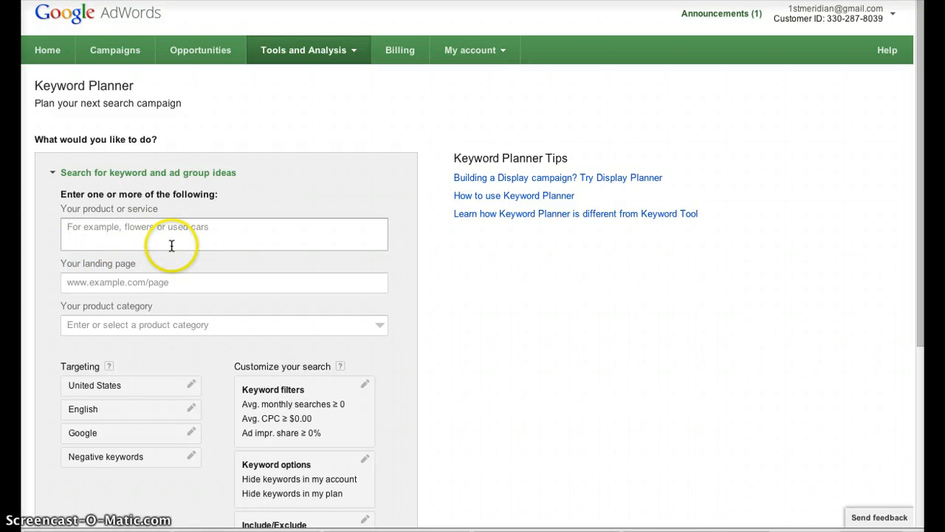
pyautogui.scroll(-3)
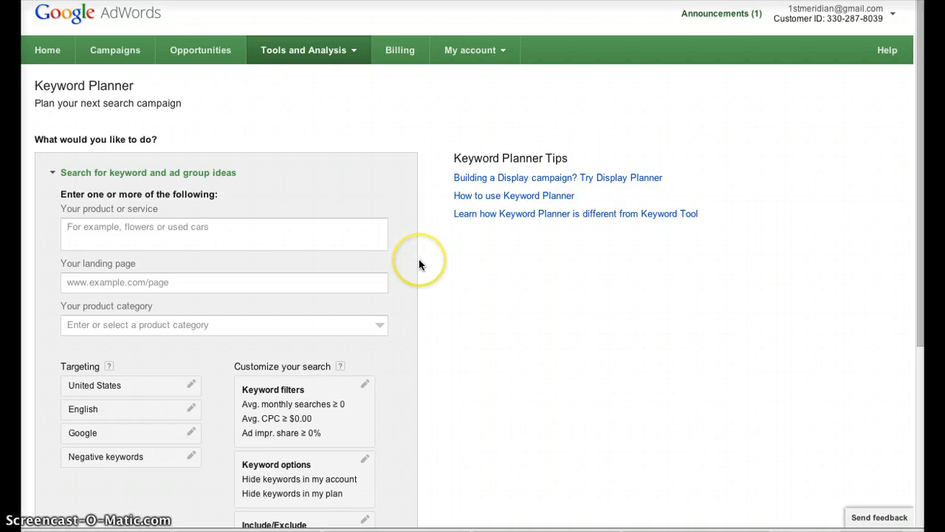
pyautogui.moveTo(421, 264)
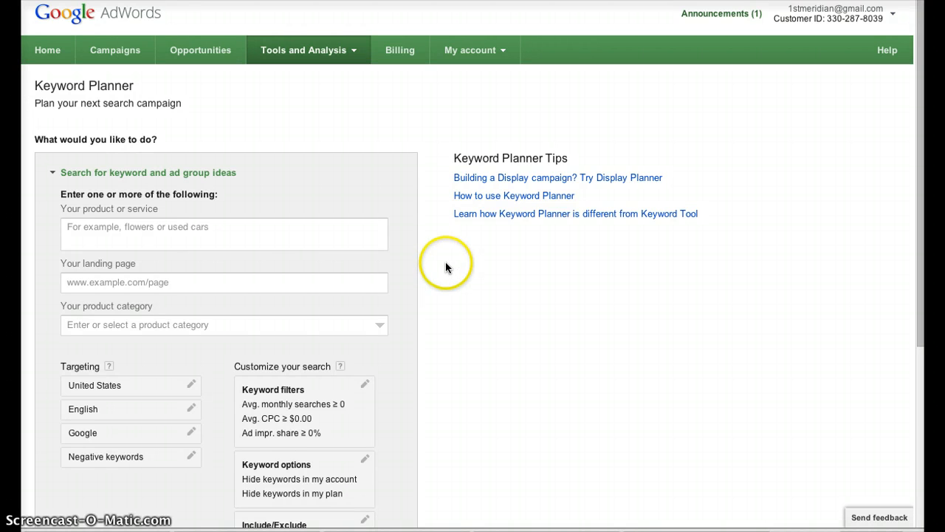
pyautogui.moveTo(436, 290)
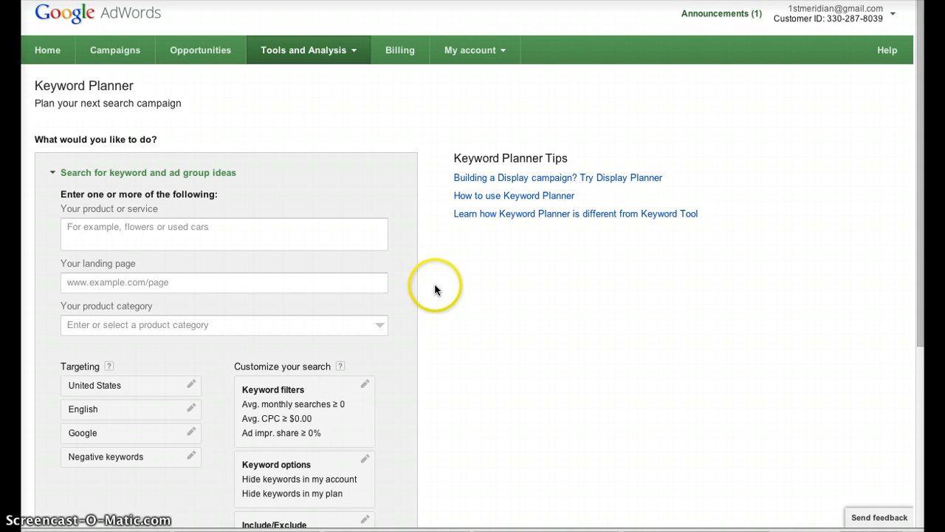